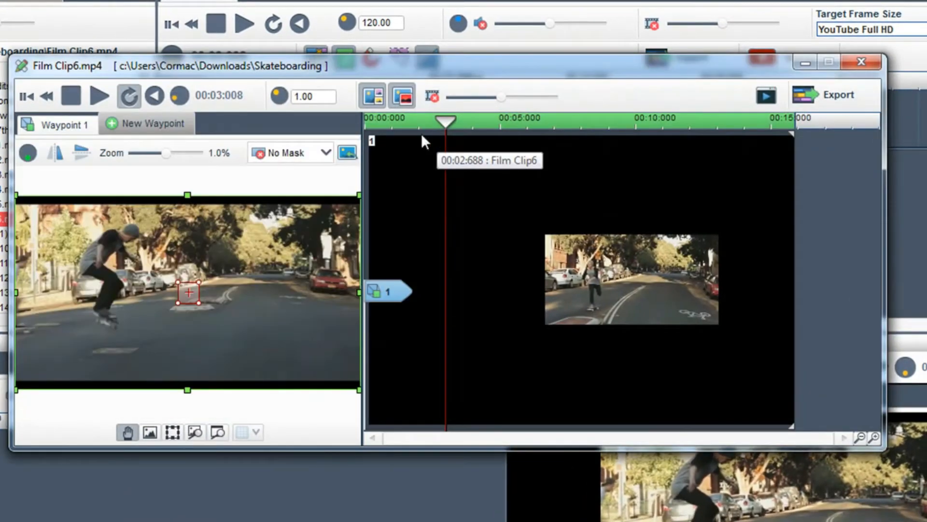
mouse_move(277, 95)
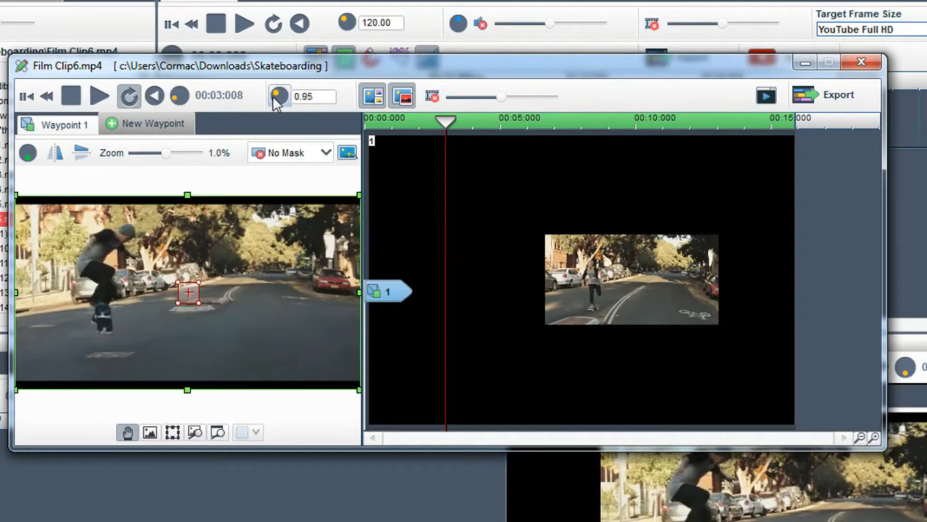
Step: Turn Film Clip6's play rate down to 0.25 and preview it in slow motion
left_click(279, 96)
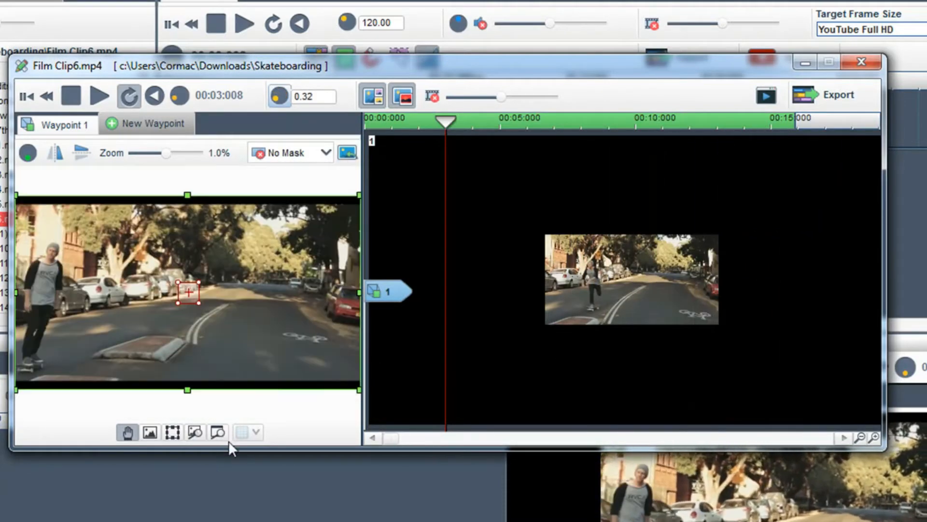
left_click(98, 96)
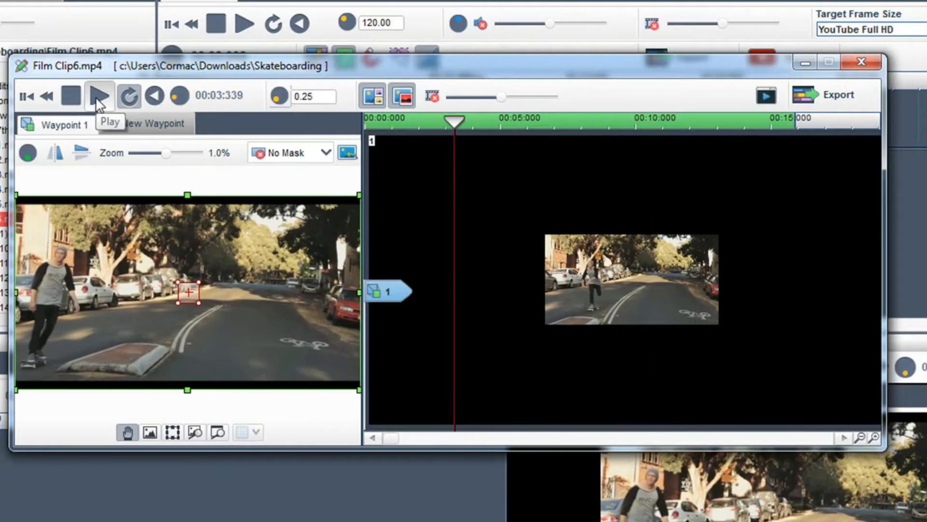
left_click(98, 96)
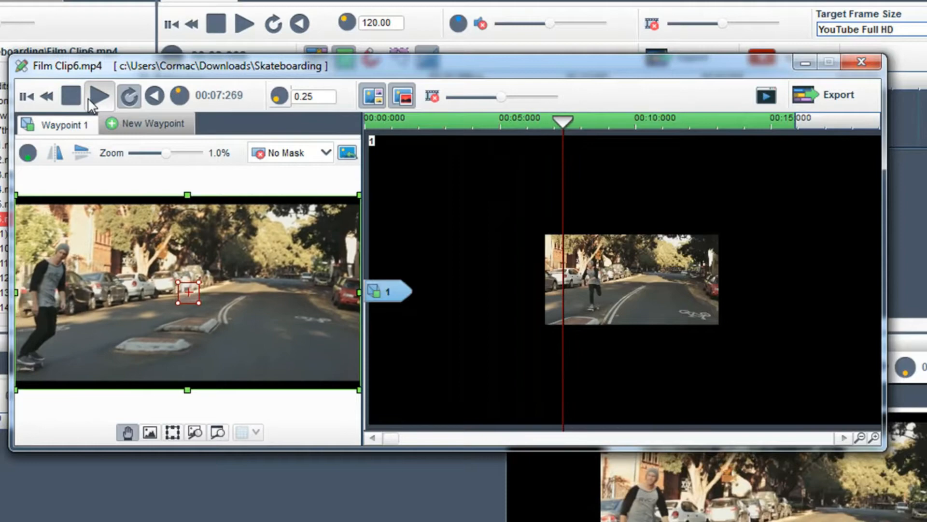
left_click(99, 96)
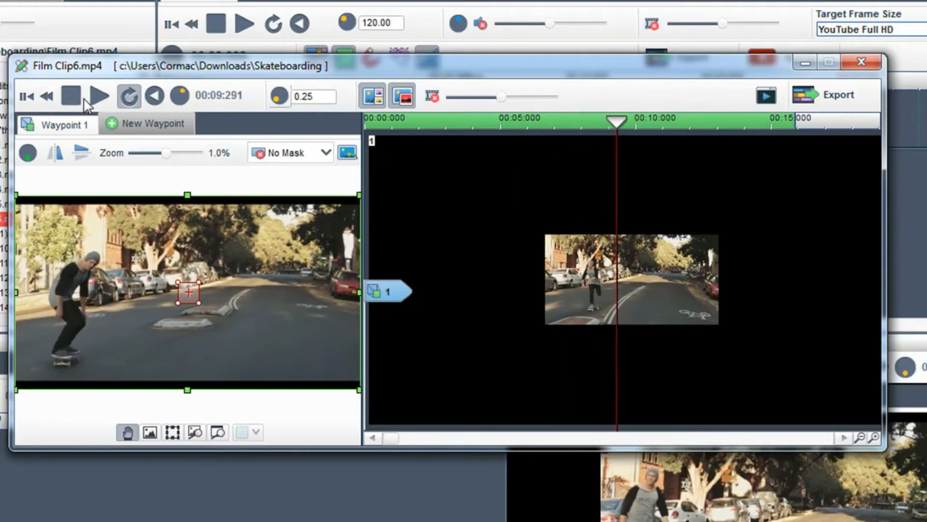
left_click(99, 96)
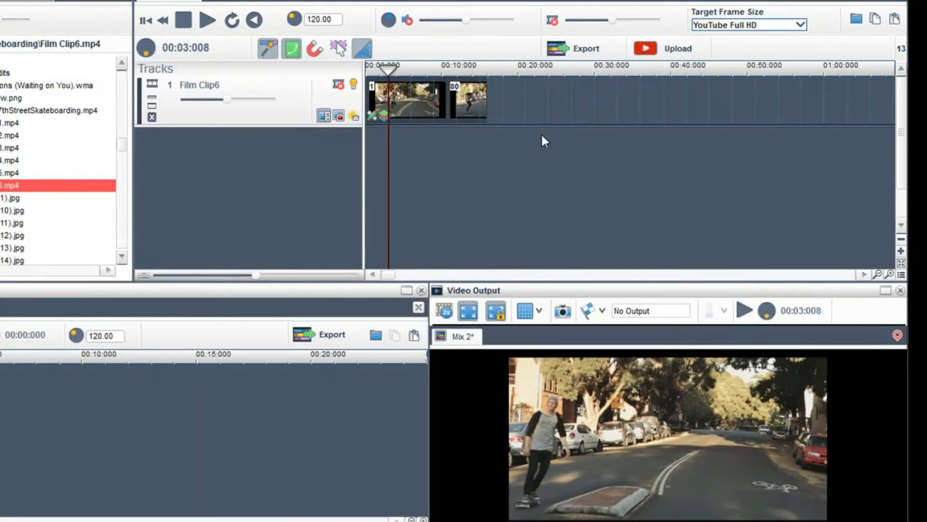
mouse_move(484, 112)
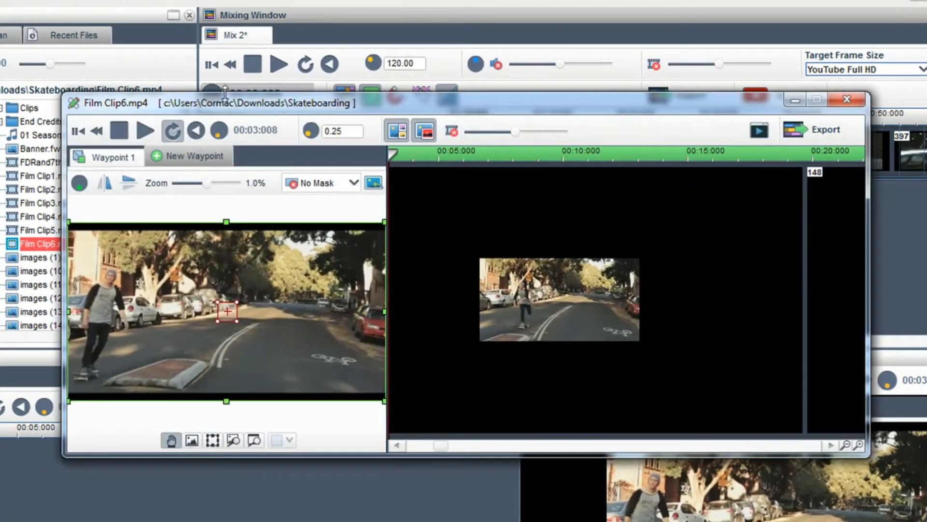
mouse_move(340, 130)
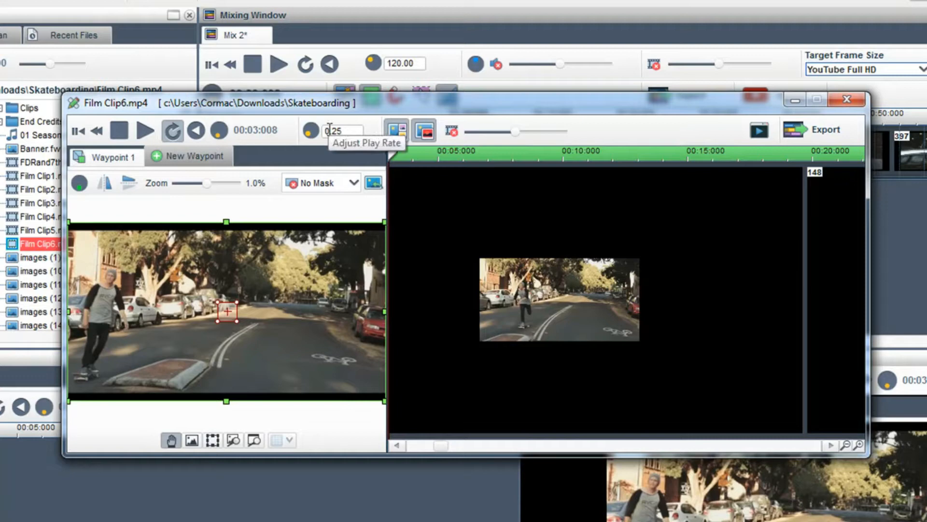
Step: Enter a play rate of 0.1 for Film Clip6 and confirm it
triple_click(341, 131)
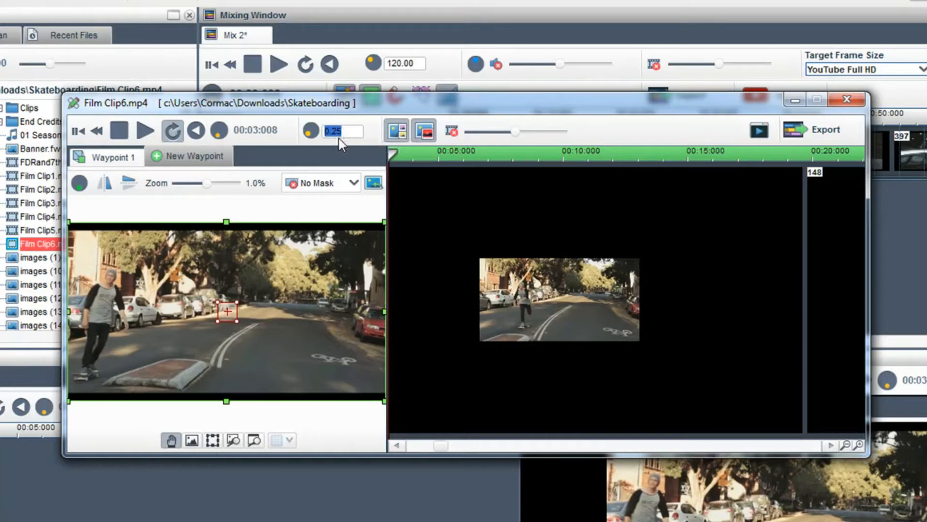
type("0.10")
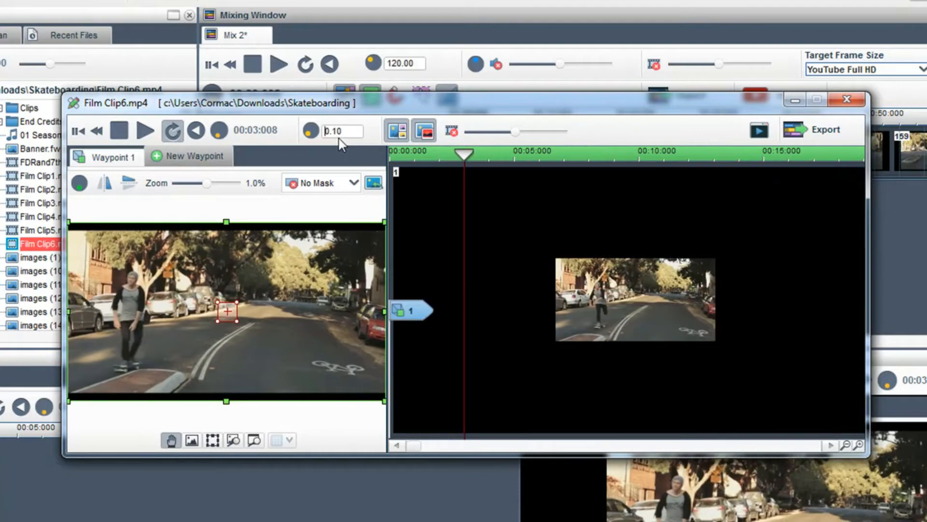
mouse_move(310, 130)
type("10")
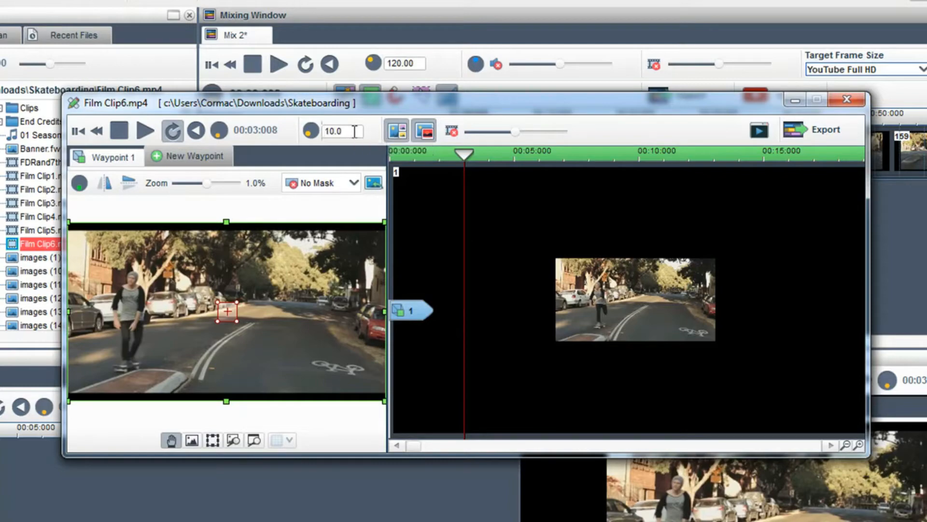
left_click(144, 130)
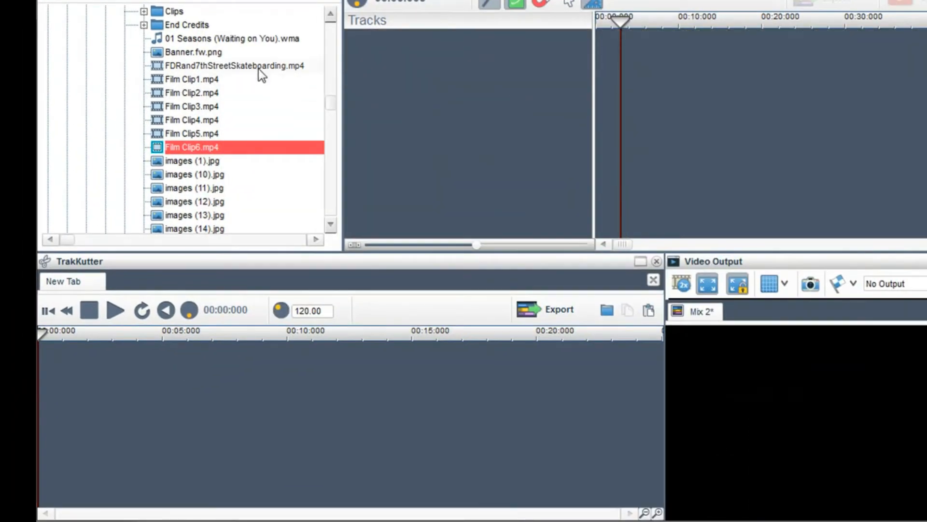
Step: Open the FDRand7thStreetSkateboarding video, adjust its play rate and preview it briefly
double_click(234, 65)
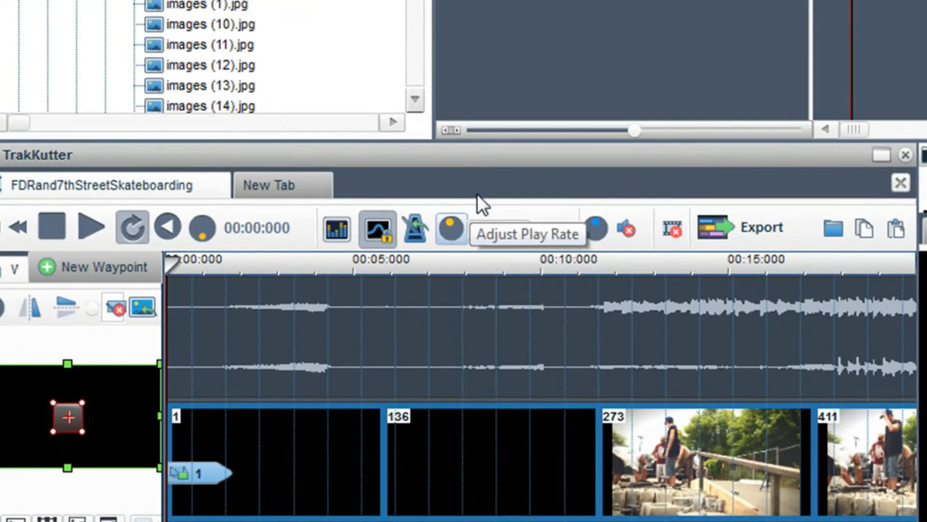
left_click(449, 228)
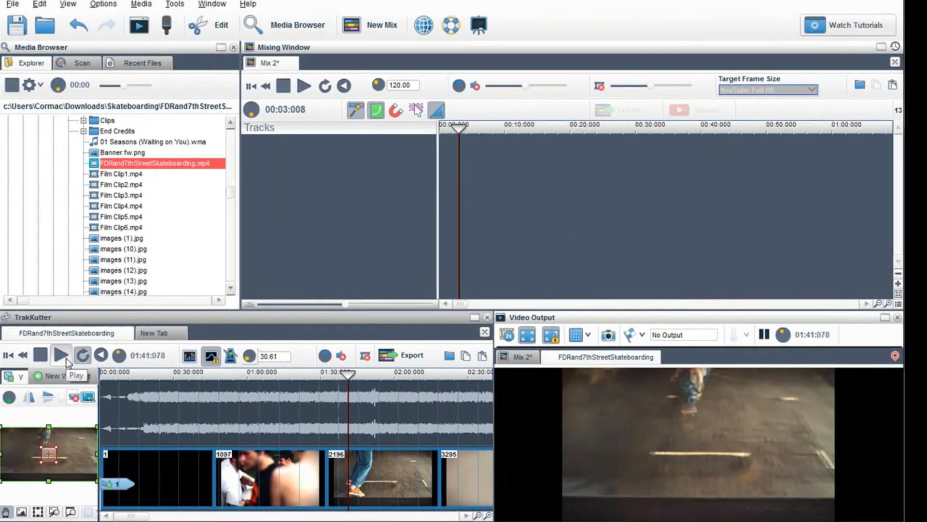
left_click(61, 355)
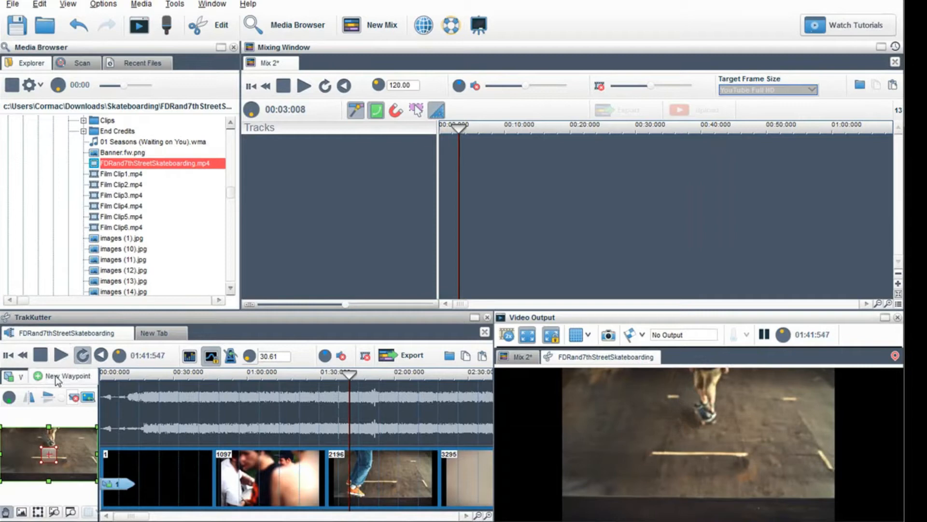
left_click(62, 355)
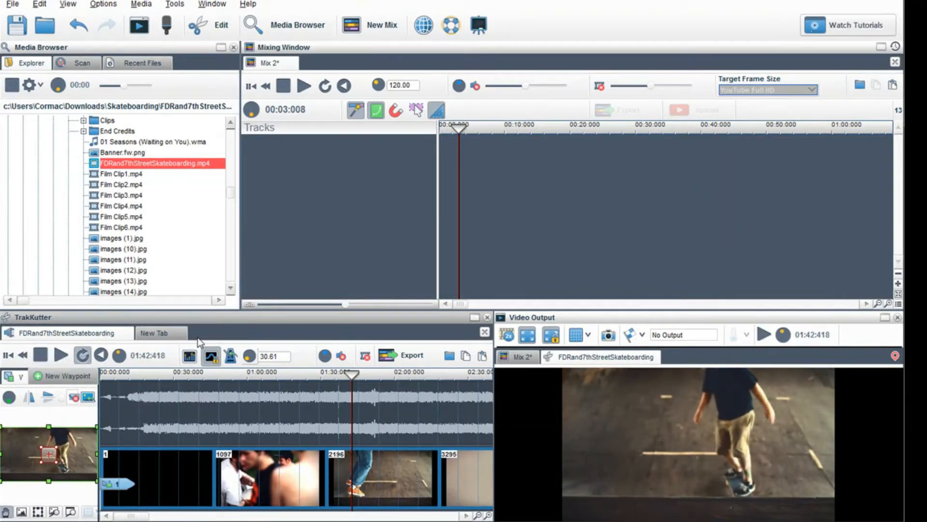
mouse_move(132, 236)
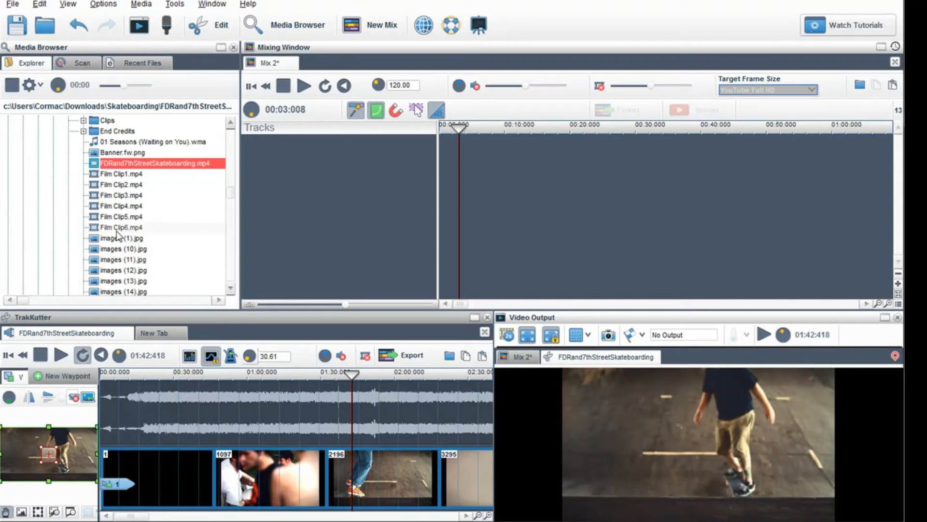
Step: Add Film Clip6 to the mix as track 1 on the timeline
left_click(122, 227)
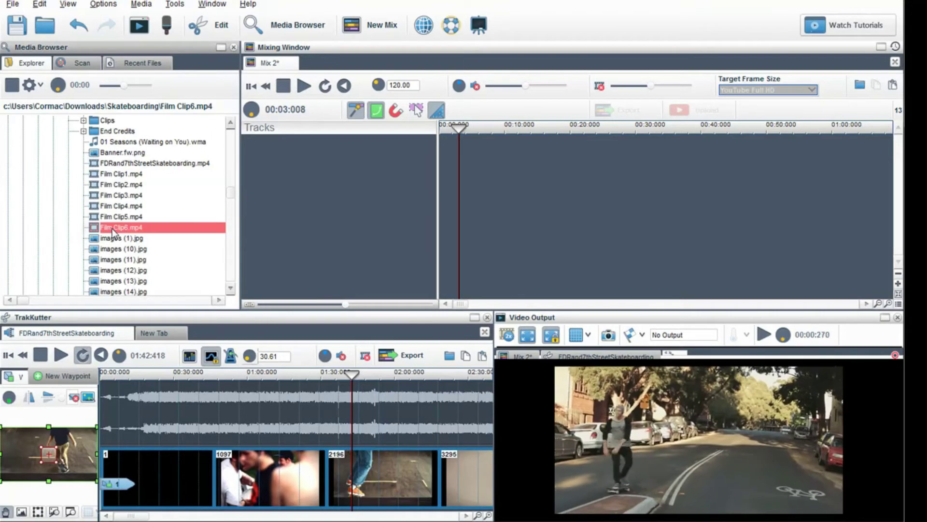
double_click(121, 227)
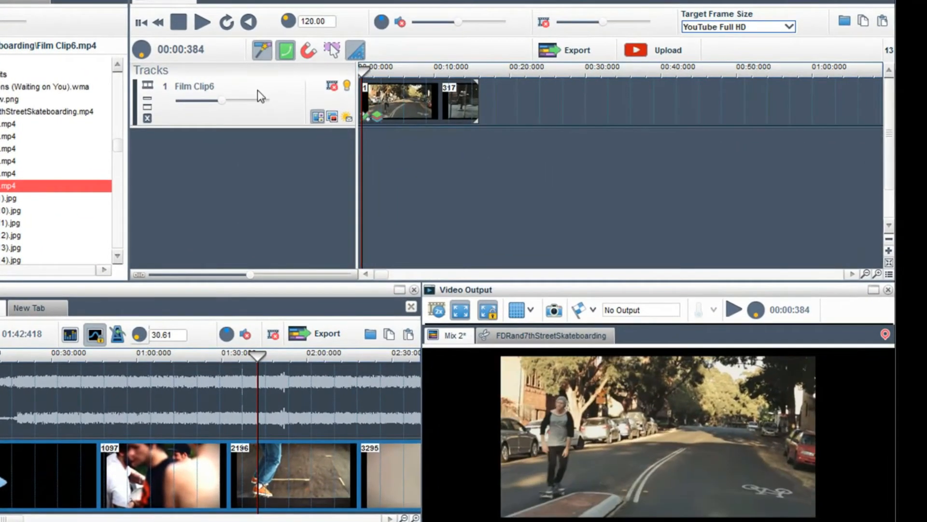
Step: Preview Film Clip6 in the mix and park playback at 00:02:624 where the jump starts
left_click(202, 22)
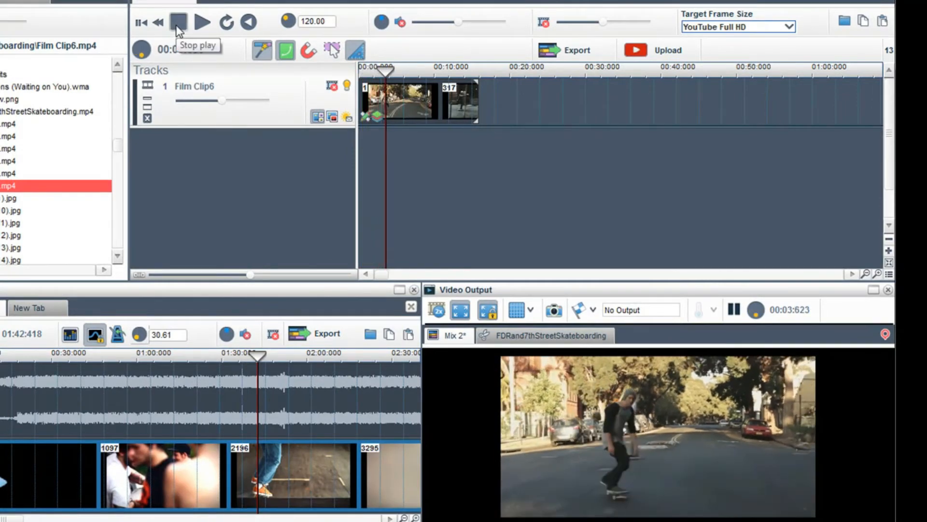
left_click(202, 22)
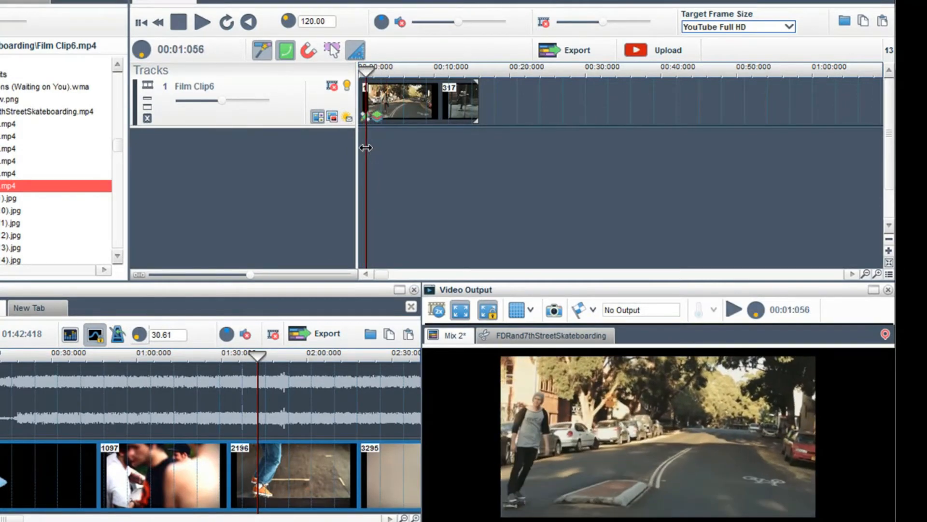
left_click(202, 23)
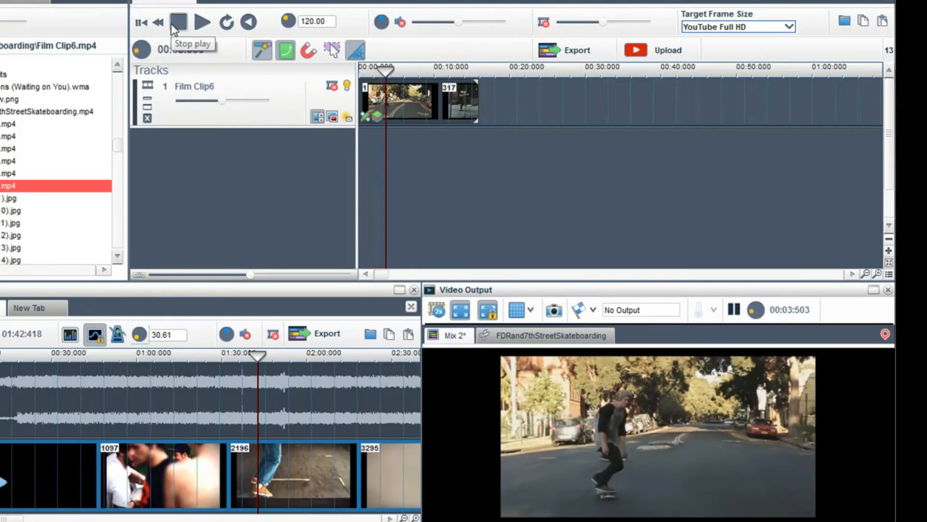
left_click(201, 23)
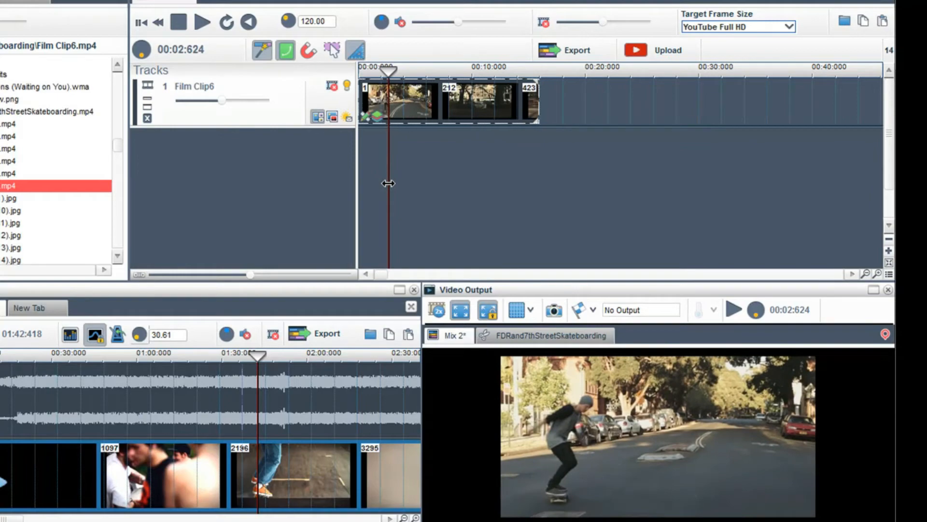
Step: Split Film Clip6 at 00:02:624 and again at 00:03:392 to isolate the jump segment
right_click(396, 103)
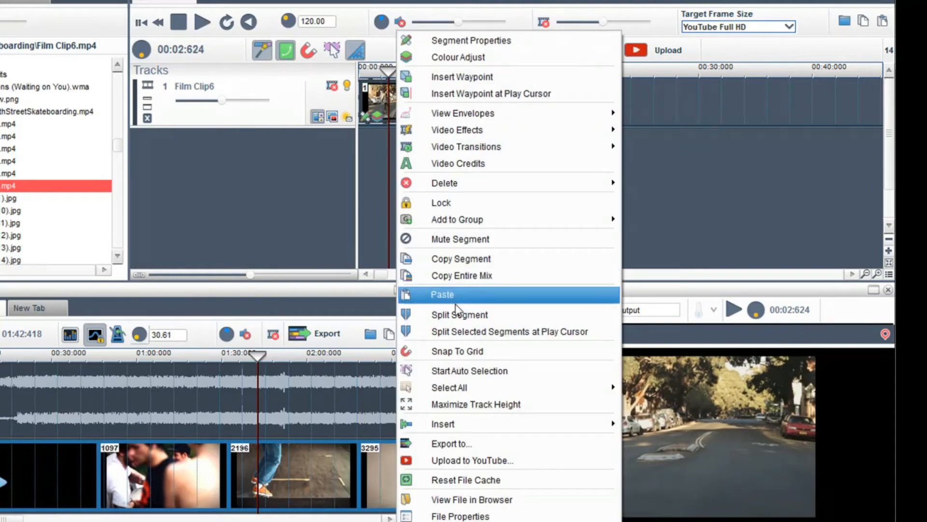
mouse_move(462, 330)
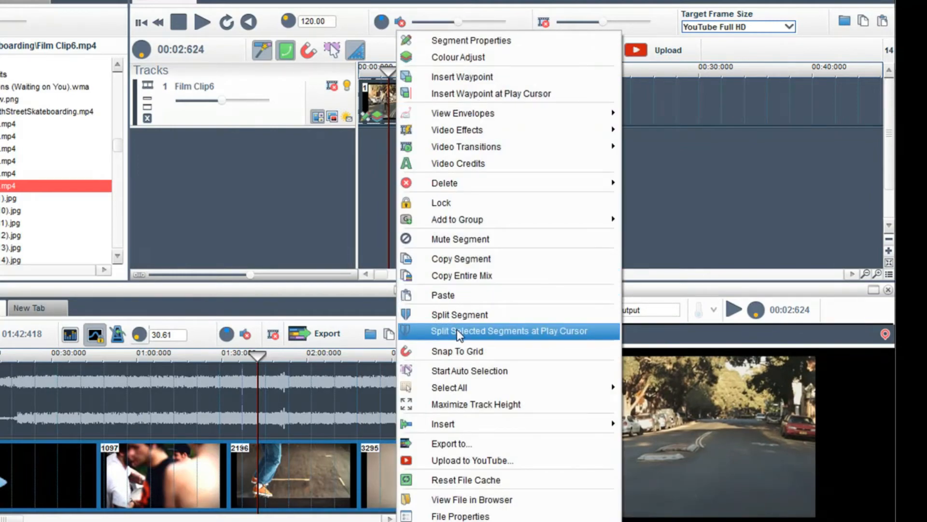
left_click(510, 330)
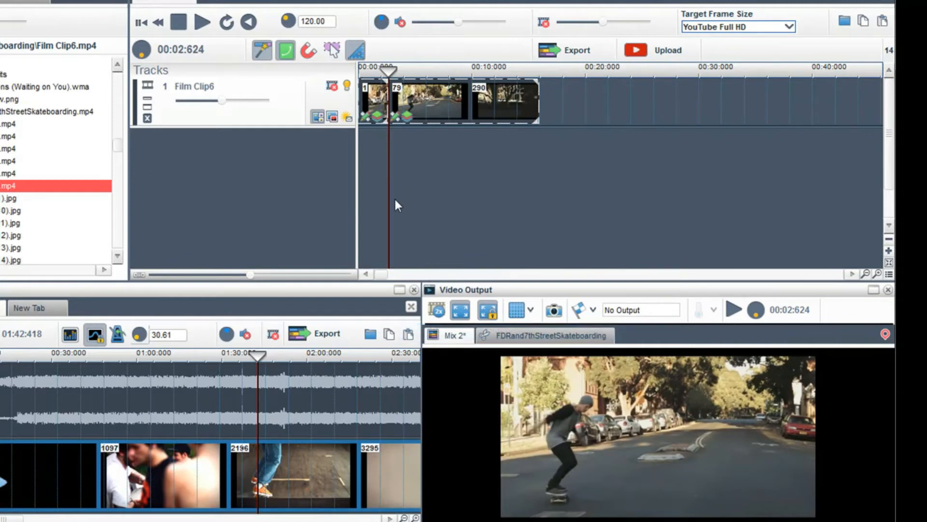
mouse_move(411, 205)
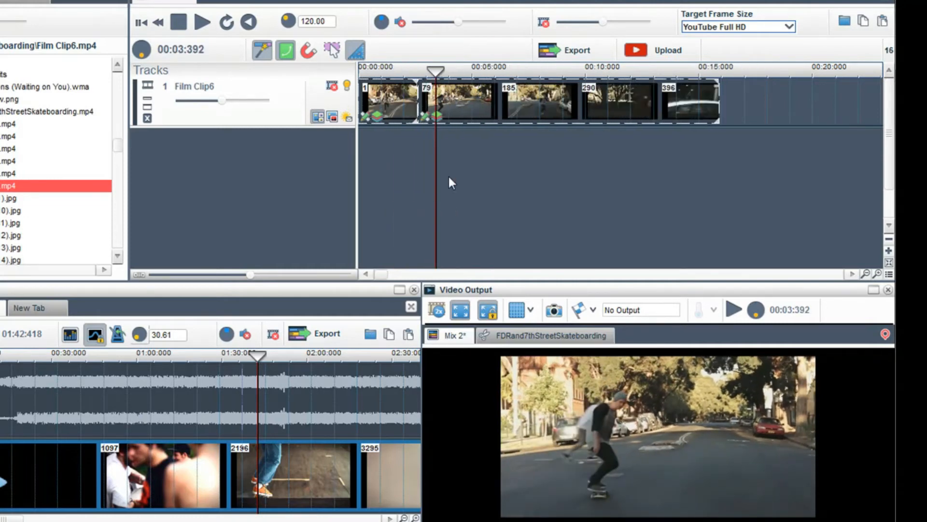
right_click(451, 183)
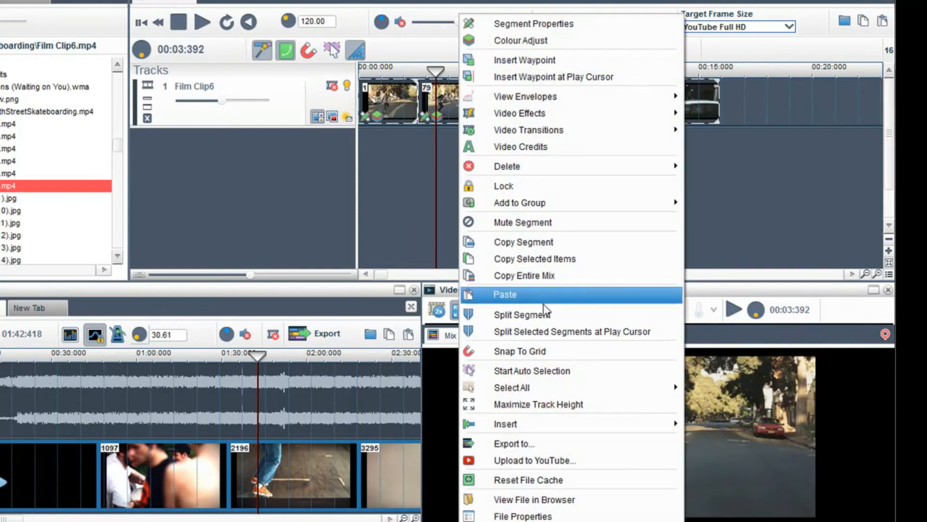
left_click(505, 294)
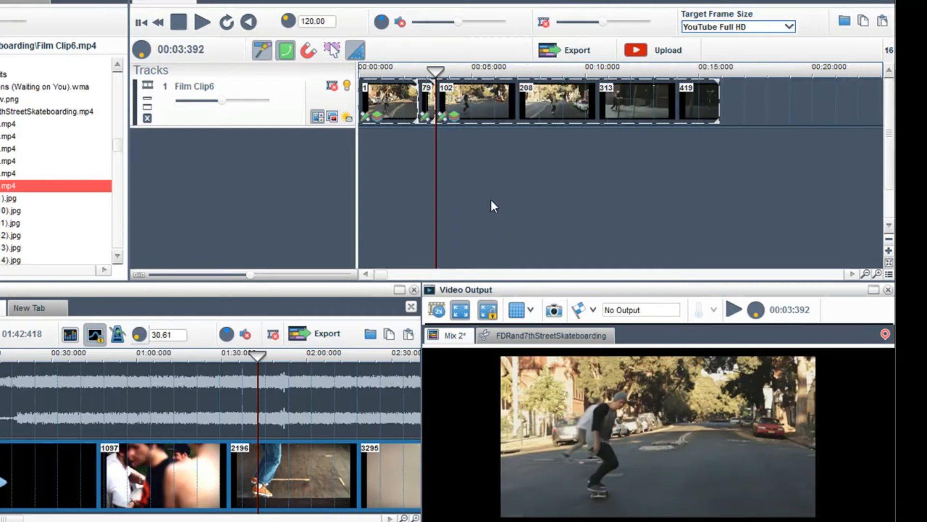
mouse_move(479, 115)
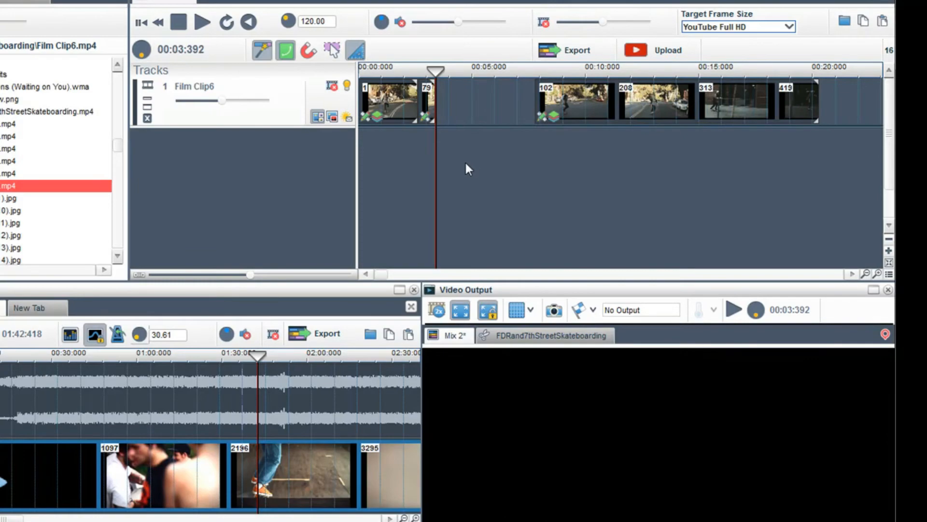
Step: Set the middle jump segment's play rate to 0.2 for slow motion
double_click(391, 101)
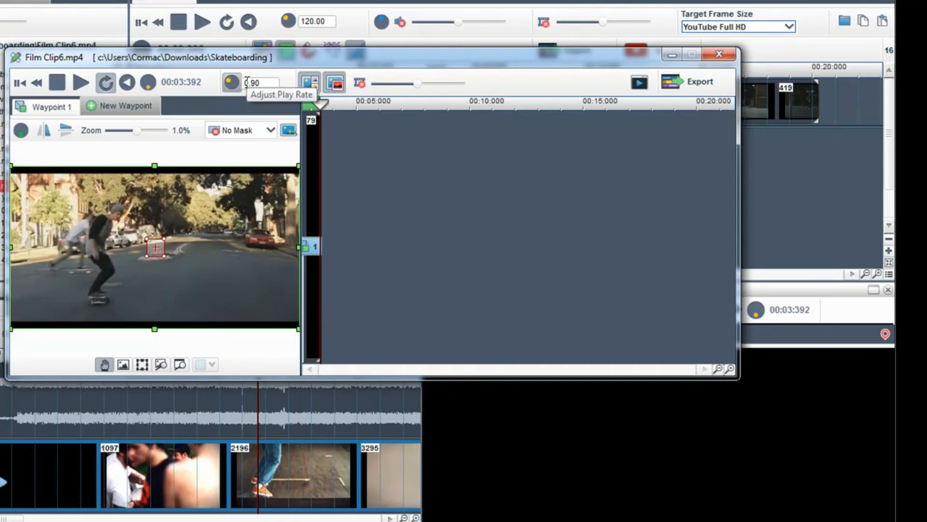
triple_click(260, 82)
type("0.2")
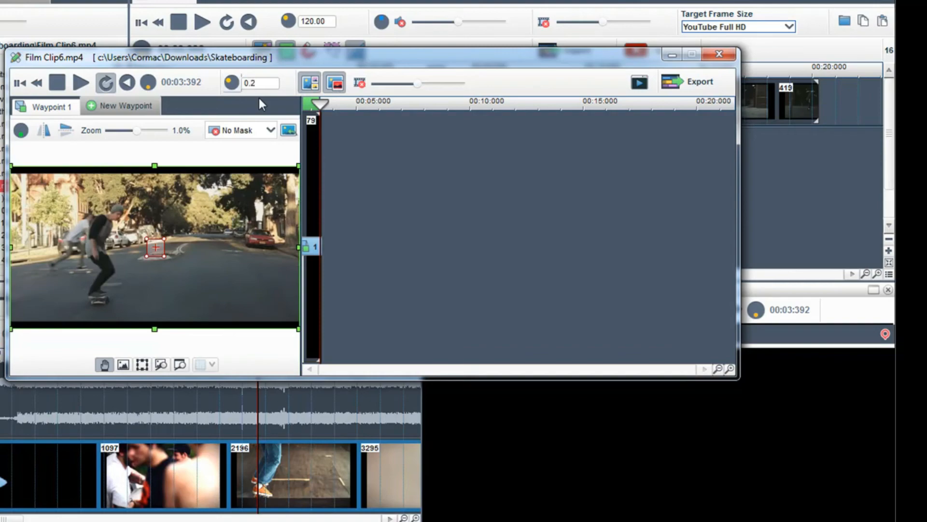
left_click(718, 54)
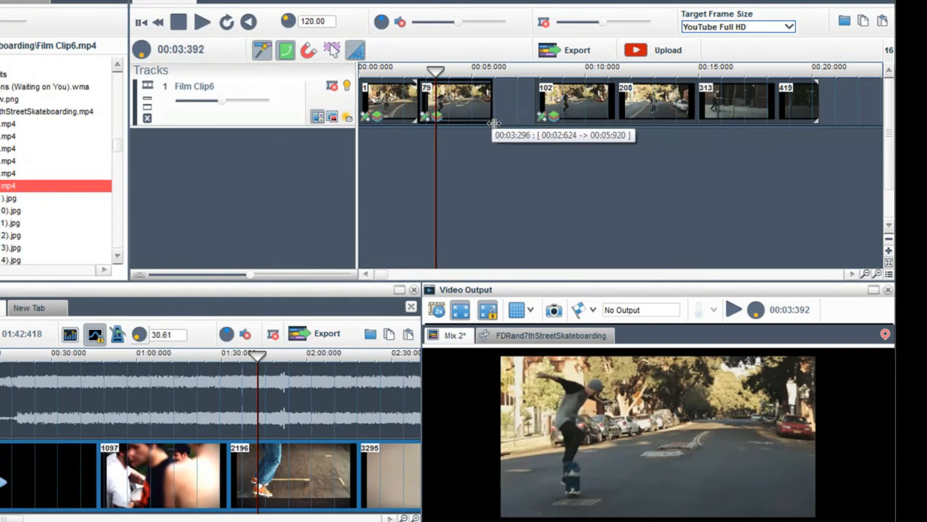
mouse_move(633, 127)
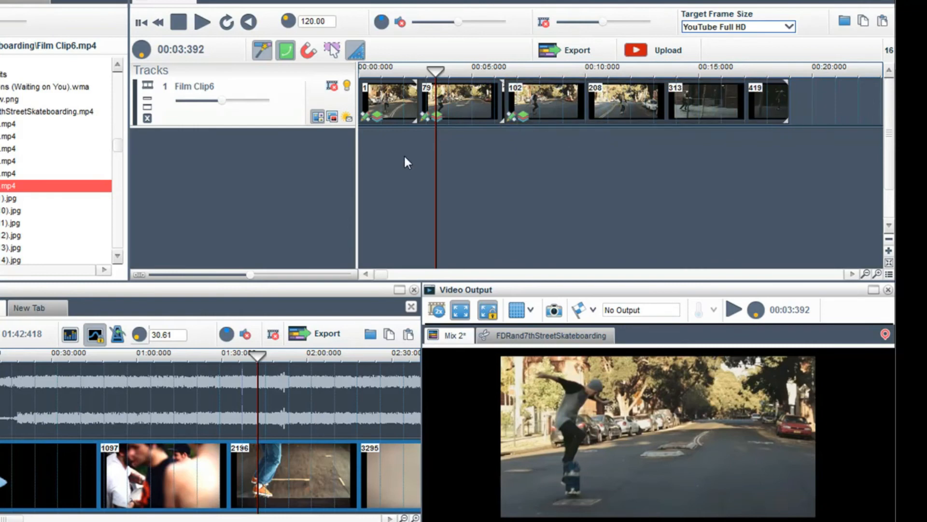
Step: Preview the mix with the later segments butted against the slowed jump
left_click(202, 23)
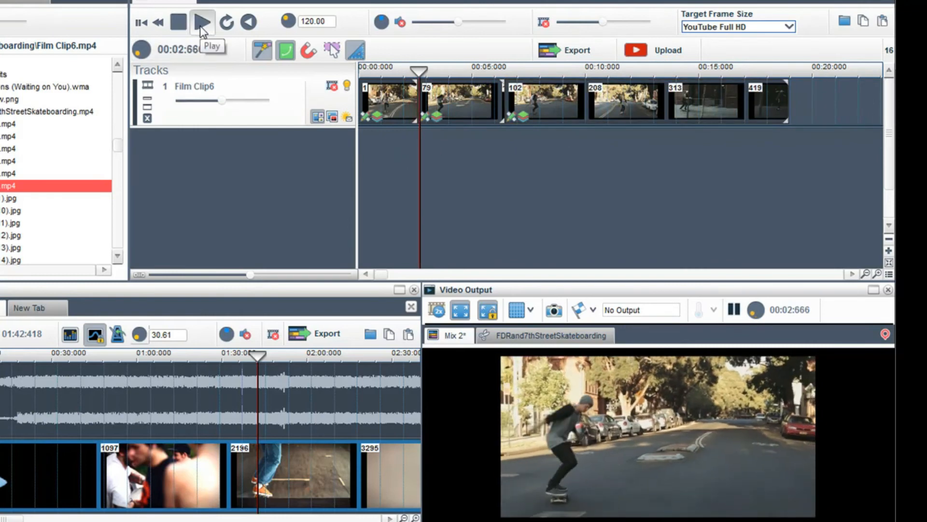